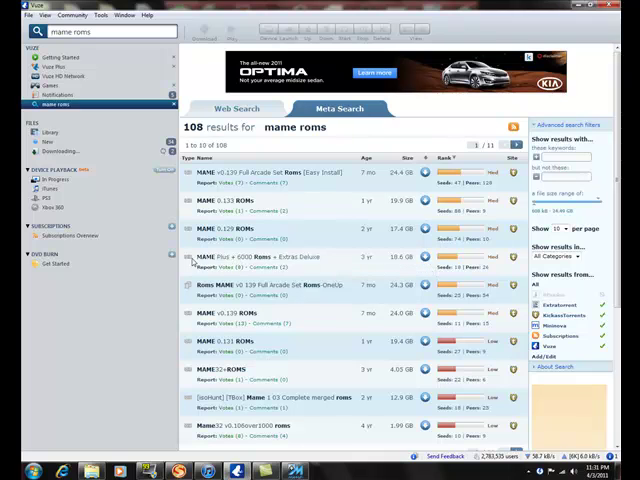
{"action": "mouse_move", "coordinate": [256, 258]}
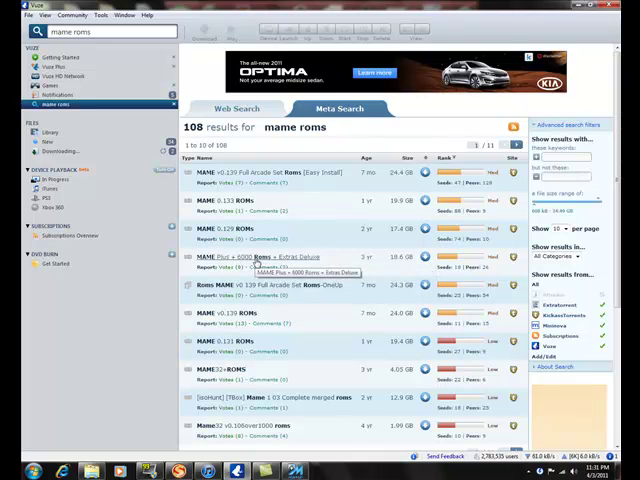
{"action": "mouse_move", "coordinate": [338, 266]}
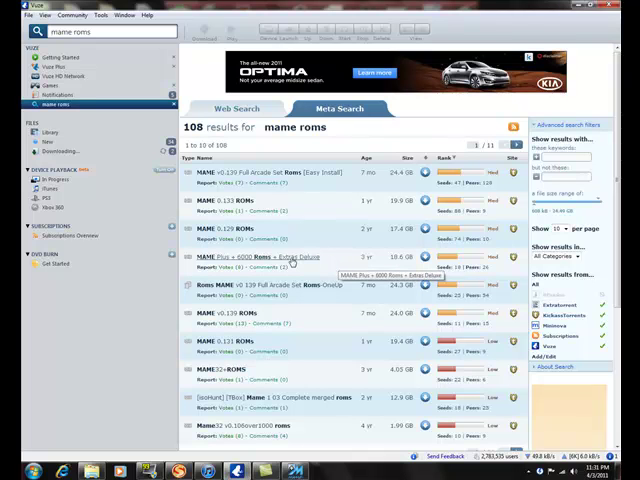
- Browse into the MAME roms folder in Explorer and look through its game ZIP archives
{"action": "left_click", "coordinate": [260, 258]}
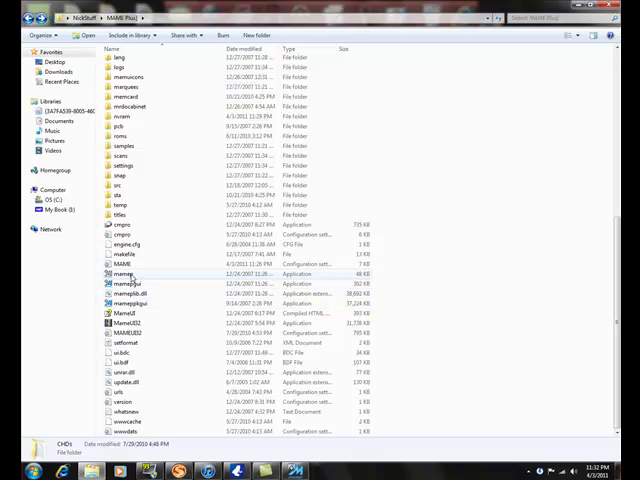
{"action": "left_click", "coordinate": [144, 304]}
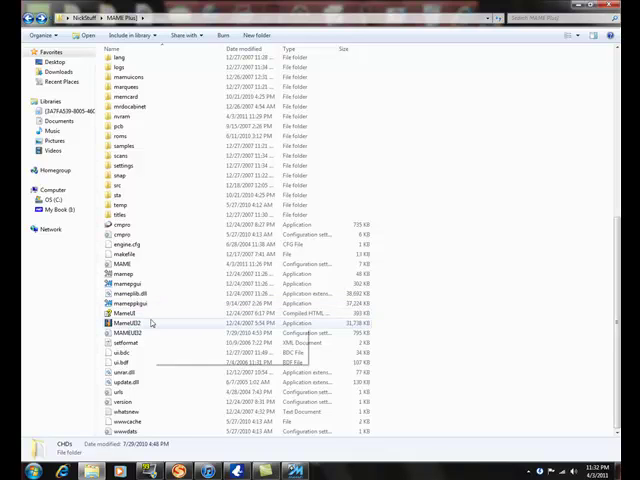
{"action": "mouse_move", "coordinate": [140, 332]}
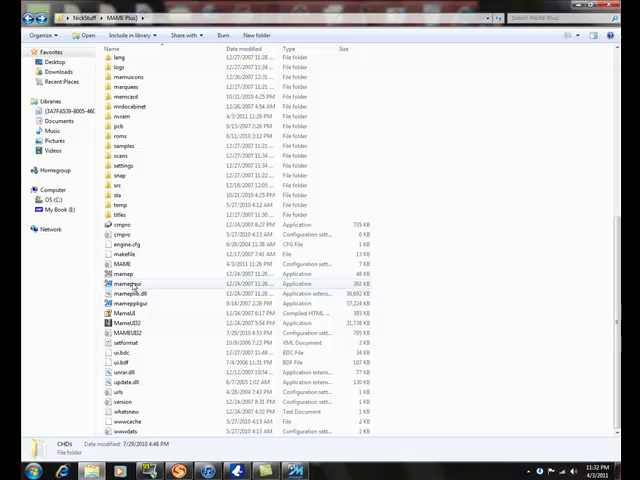
{"action": "mouse_move", "coordinate": [130, 292]}
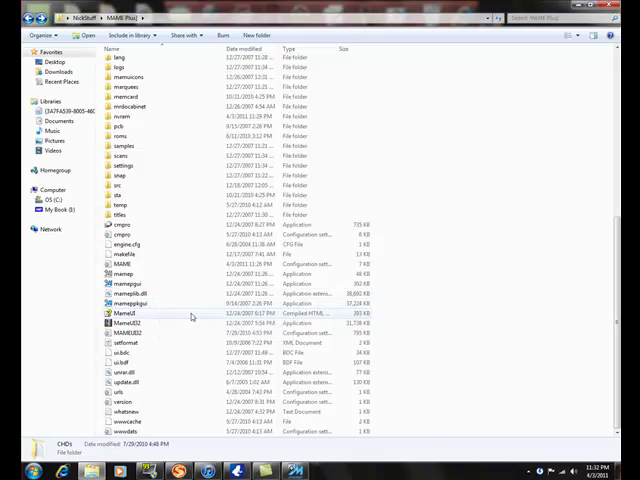
{"action": "scroll", "scroll_direction": "up", "scroll_amount": 3}
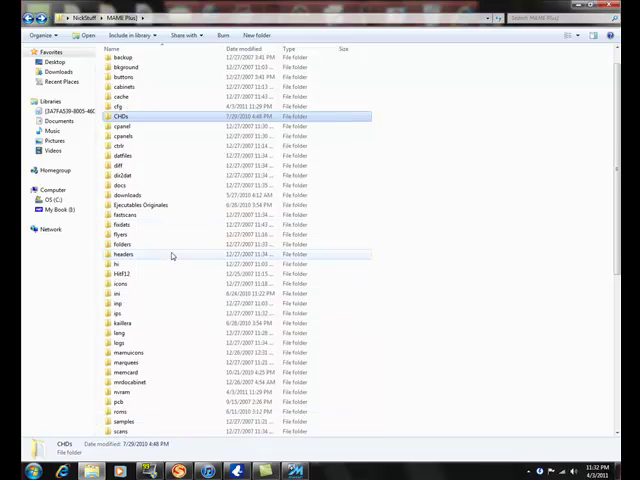
{"action": "mouse_move", "coordinate": [172, 256]}
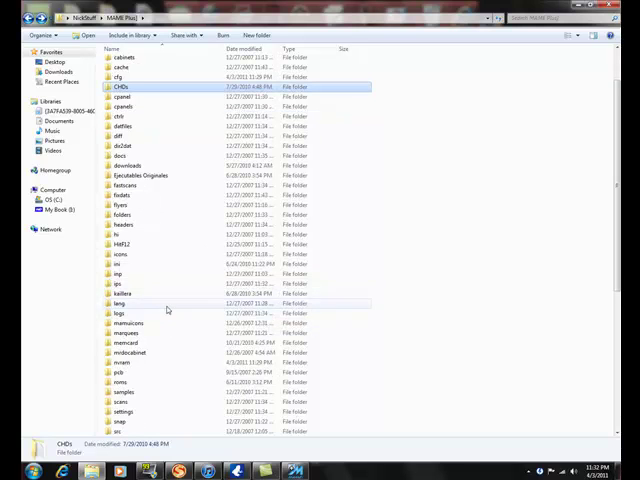
{"action": "mouse_move", "coordinate": [140, 372]}
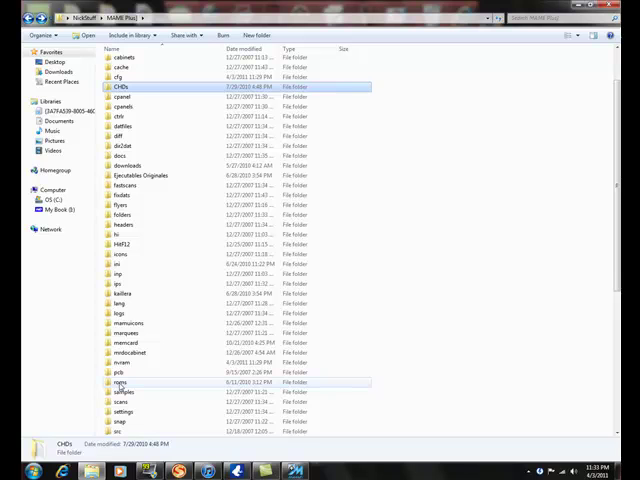
{"action": "double_click", "coordinate": [124, 380]}
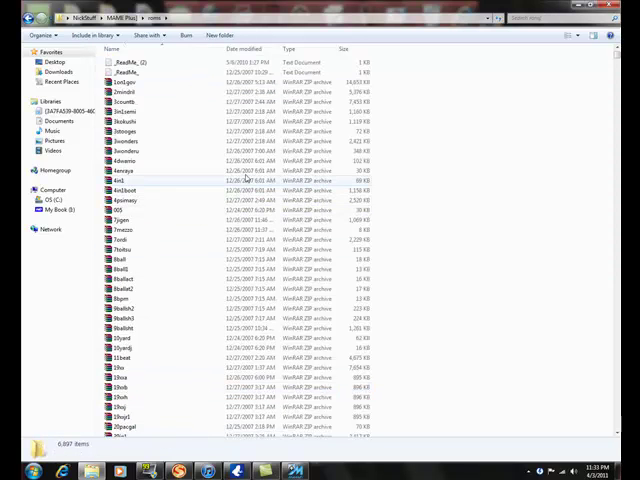
{"action": "scroll", "scroll_direction": "down", "scroll_amount": 3}
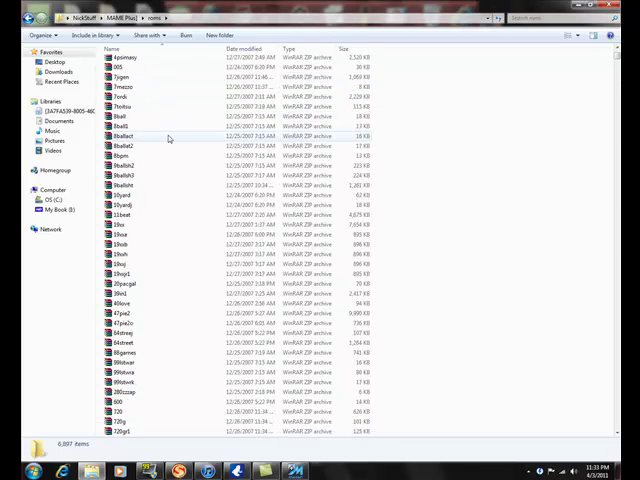
{"action": "scroll", "scroll_direction": "down", "scroll_amount": 3}
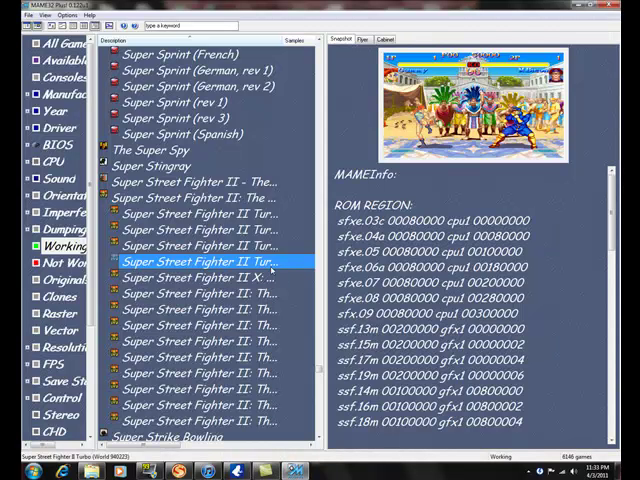
{"action": "mouse_move", "coordinate": [200, 276]}
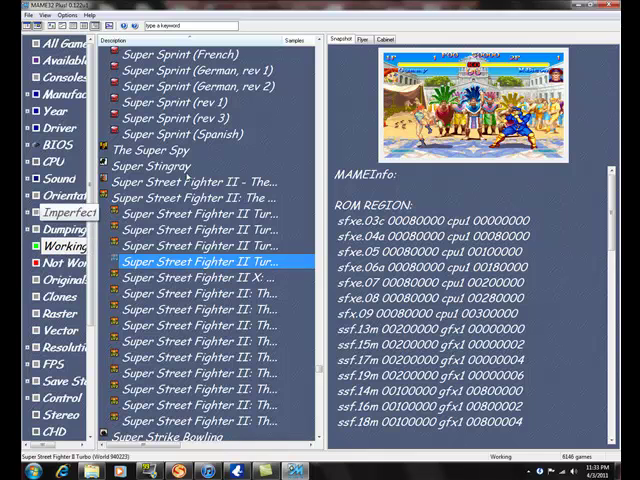
- Switch the Super Street Fighter II preview from snapshot to title screen, then cabinet artwork
{"action": "left_click", "coordinate": [360, 40]}
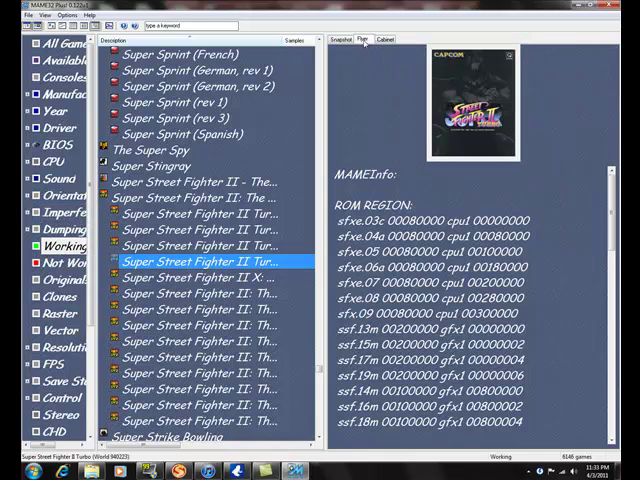
{"action": "left_click", "coordinate": [346, 38]}
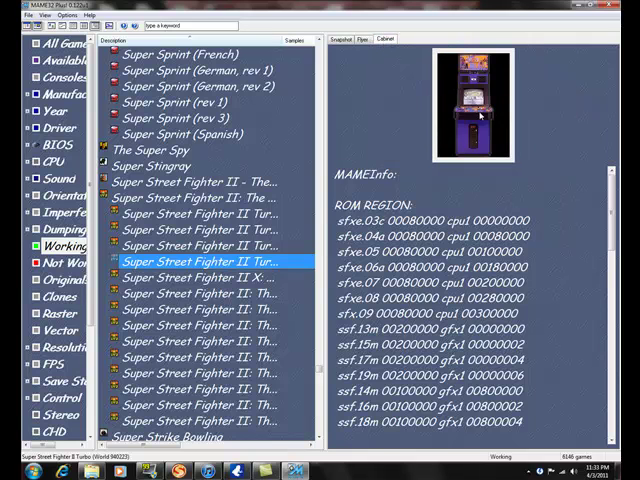
{"action": "mouse_move", "coordinate": [450, 144]}
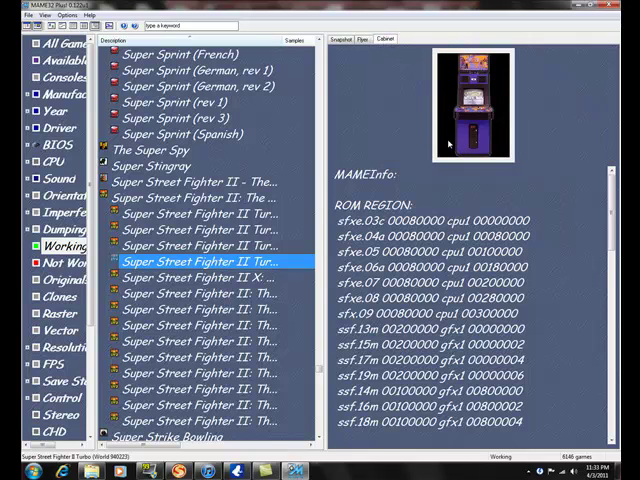
{"action": "left_click", "coordinate": [344, 40]}
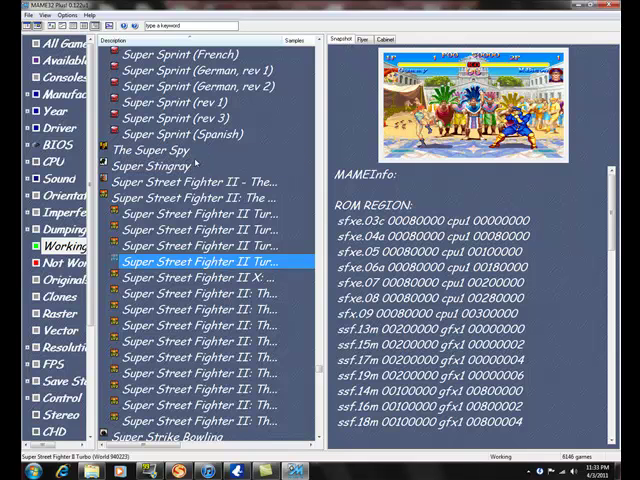
{"action": "mouse_move", "coordinate": [200, 182]}
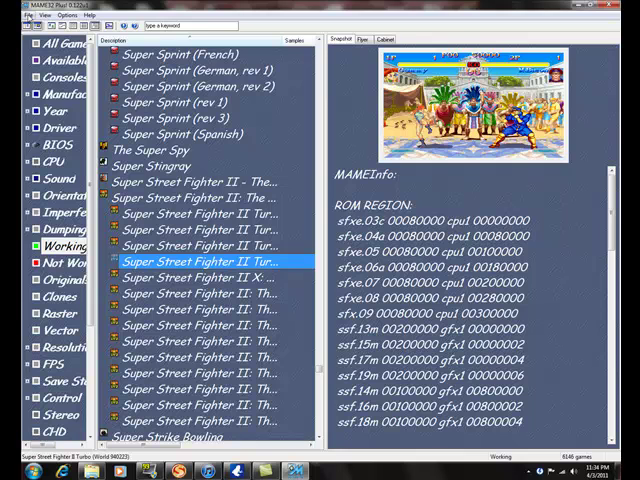
{"action": "left_click", "coordinate": [18, 14]}
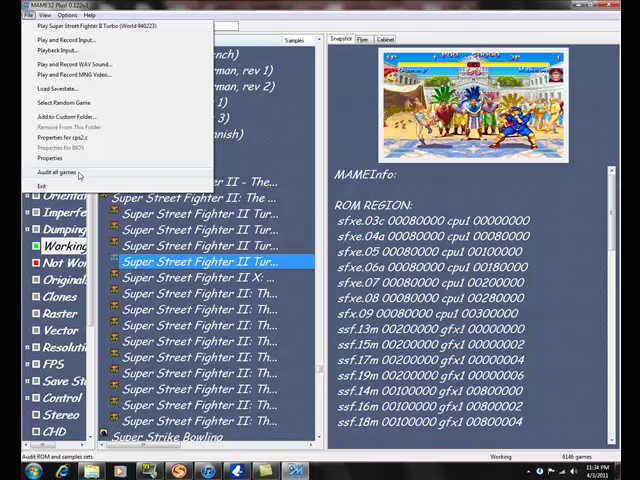
- Add the ROM folder to MAMEUI's ROM directories via Options > Directories and confirm
{"action": "left_click", "coordinate": [68, 16]}
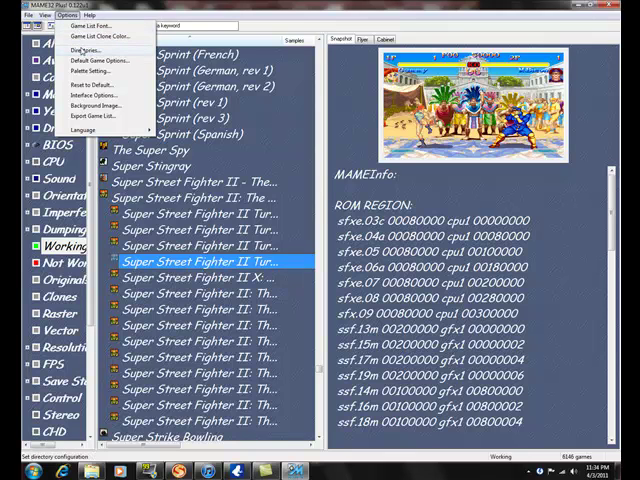
{"action": "left_click", "coordinate": [84, 50]}
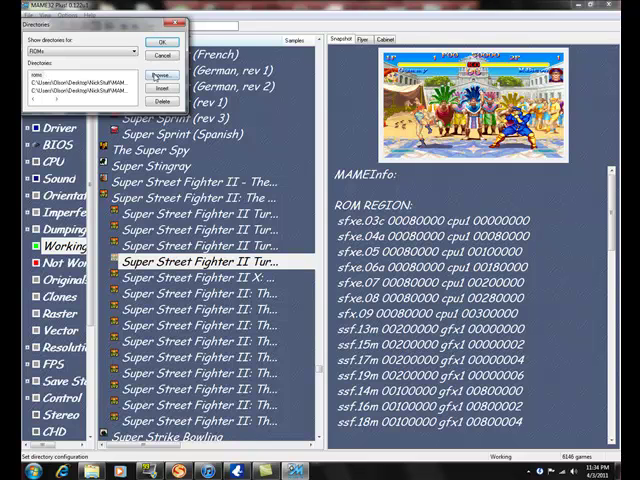
{"action": "left_click", "coordinate": [160, 76]}
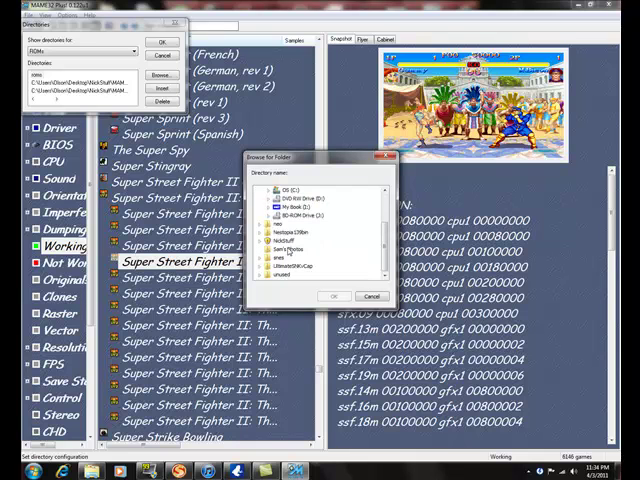
{"action": "mouse_move", "coordinate": [312, 292]}
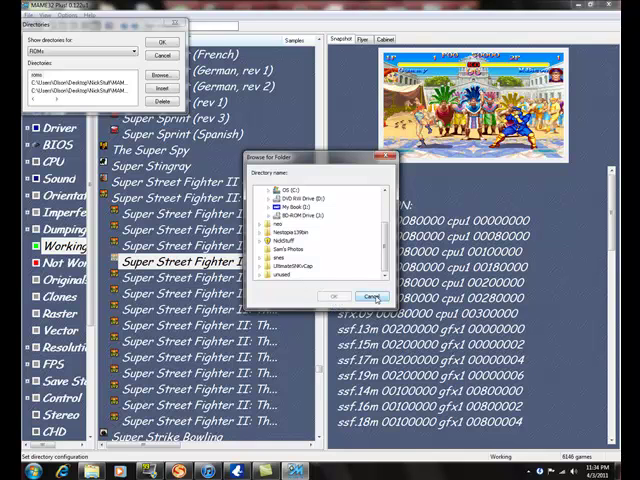
{"action": "left_click", "coordinate": [376, 296]}
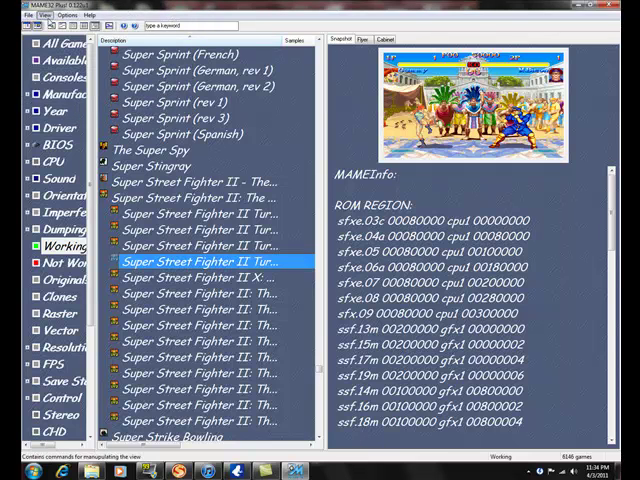
- Run File > Audit all games, let it finish, and close the audit report
{"action": "left_click", "coordinate": [16, 14]}
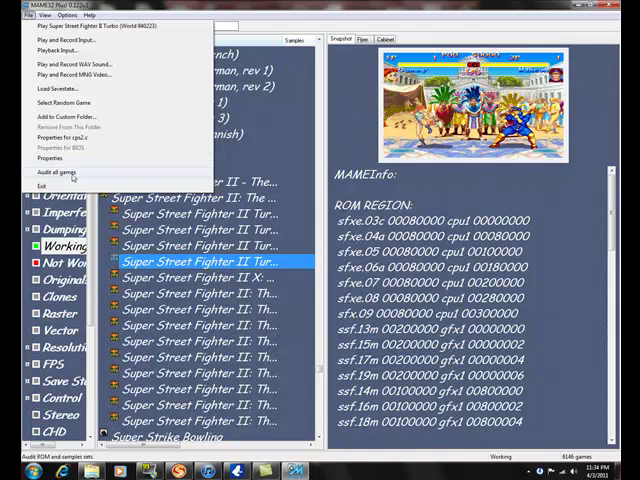
{"action": "left_click", "coordinate": [62, 172]}
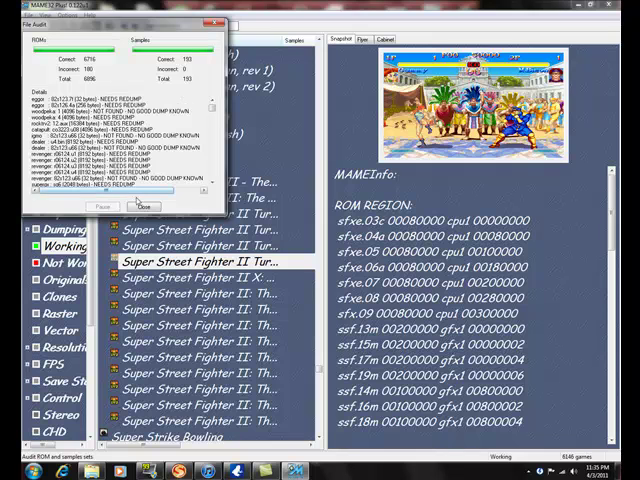
{"action": "left_click", "coordinate": [148, 206]}
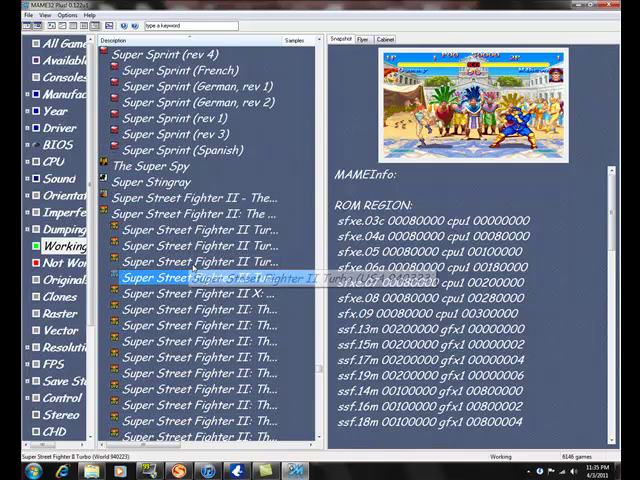
{"action": "left_click", "coordinate": [200, 276]}
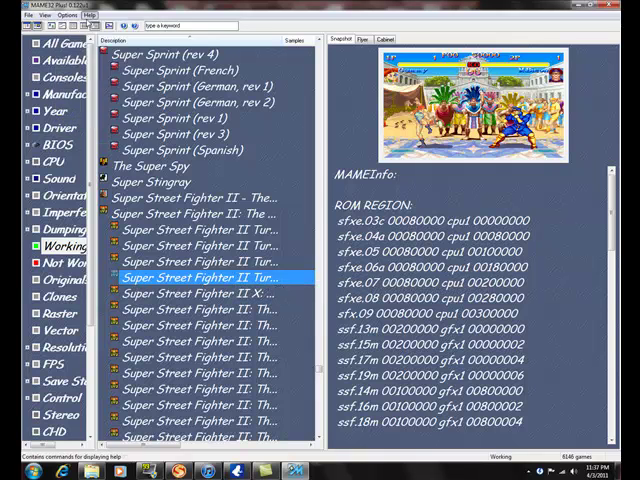
- In Default Game Options > Controllers, enable joystick input and confirm with OK
{"action": "left_click", "coordinate": [70, 14]}
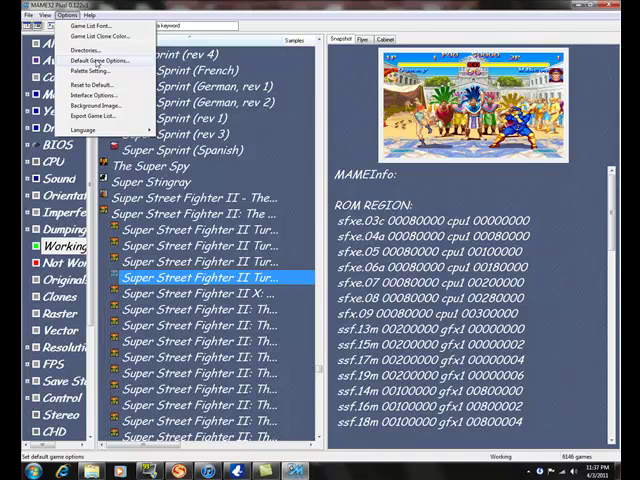
{"action": "left_click", "coordinate": [96, 60]}
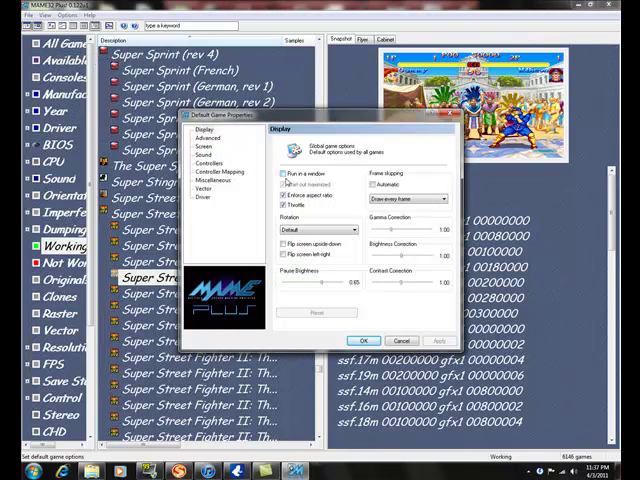
{"action": "left_click", "coordinate": [200, 160]}
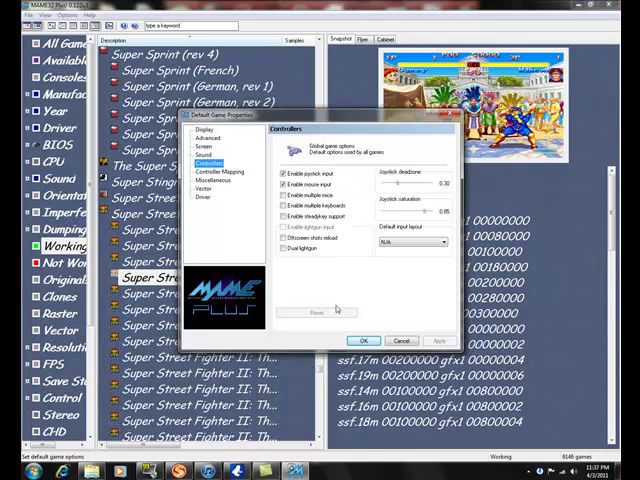
{"action": "left_click", "coordinate": [364, 340]}
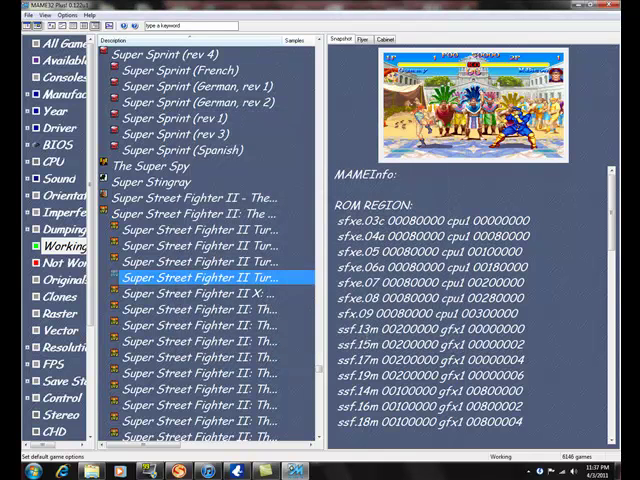